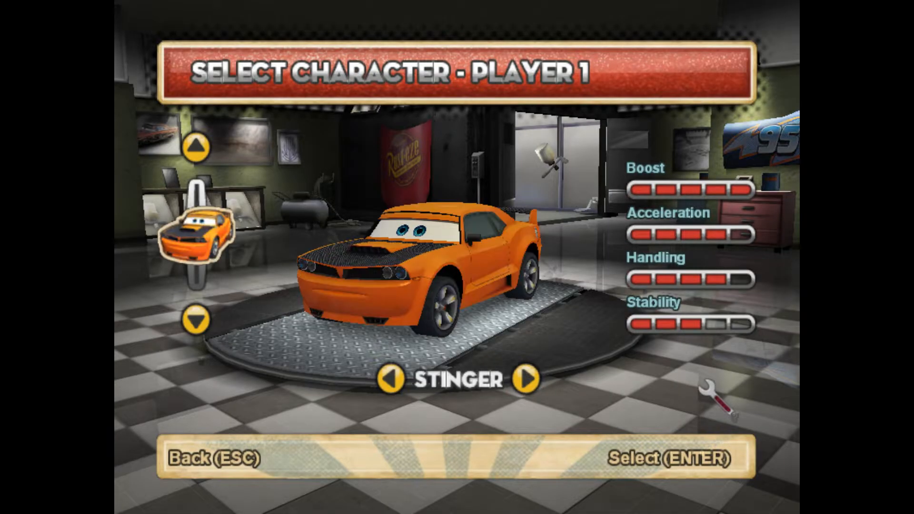
# Install Python 3.8.10 (64-bit) using the installer's default Install Now option.
pyautogui.click(523, 381)
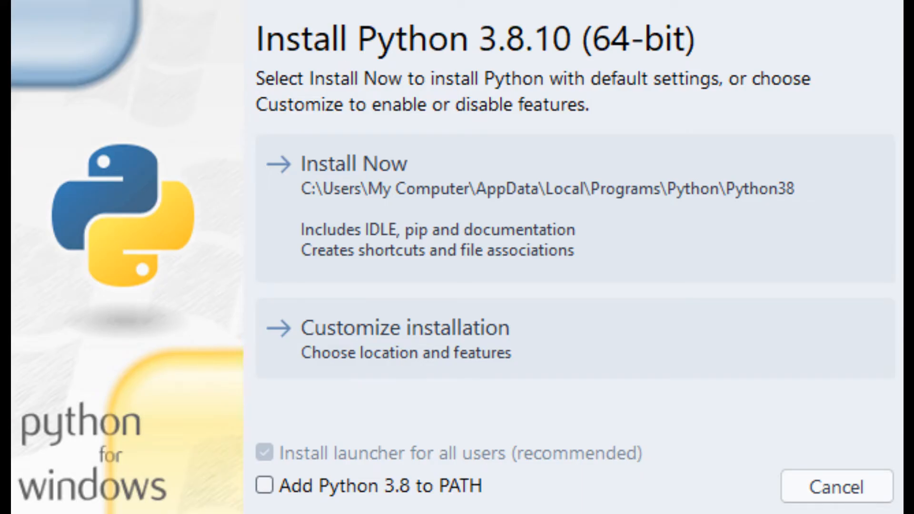
pyautogui.click(352, 163)
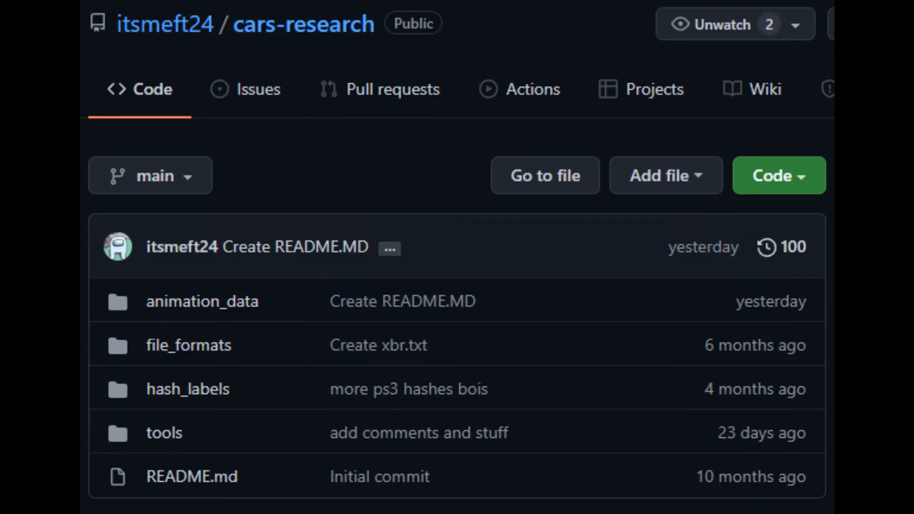
# Download the cars-research repository as a ZIP from the Code menu.
pyautogui.click(779, 175)
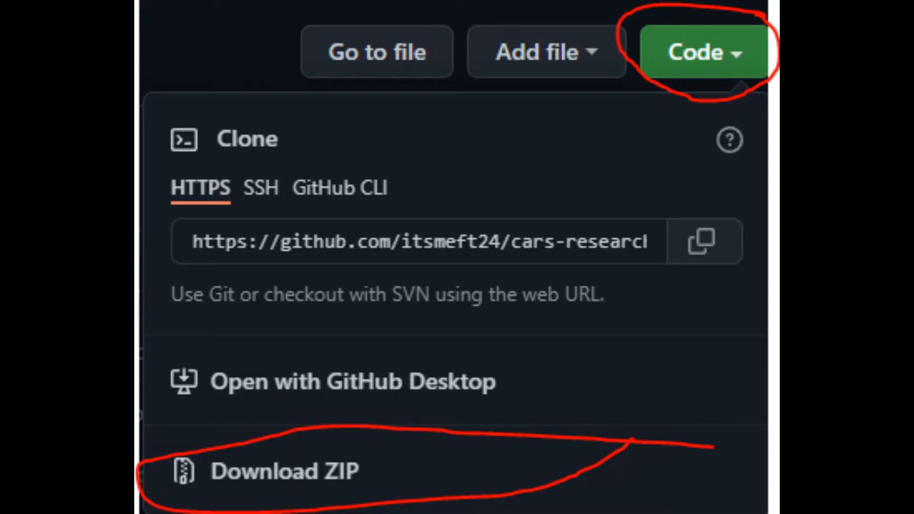
pyautogui.click(284, 471)
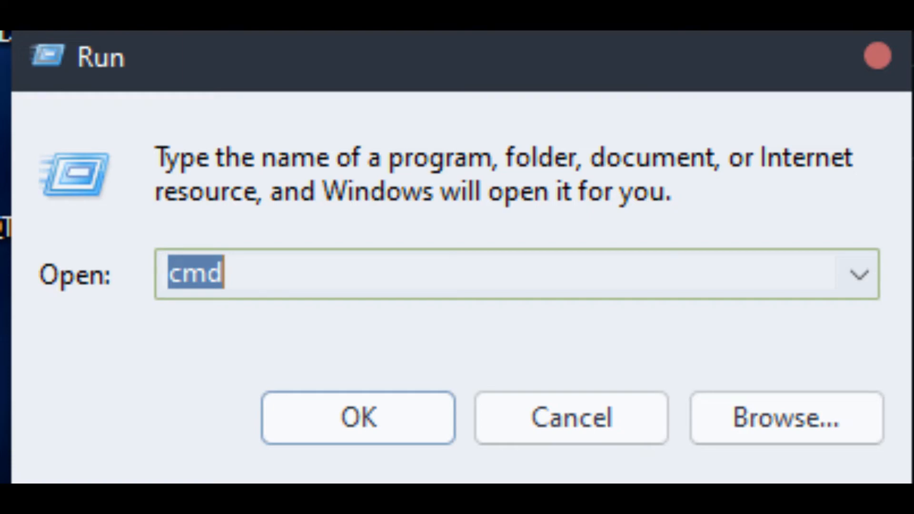
# Launch Command Prompt from the Run dialog to run anim_backporter.py on CAN_EF_BREATH.wot.
pyautogui.click(357, 417)
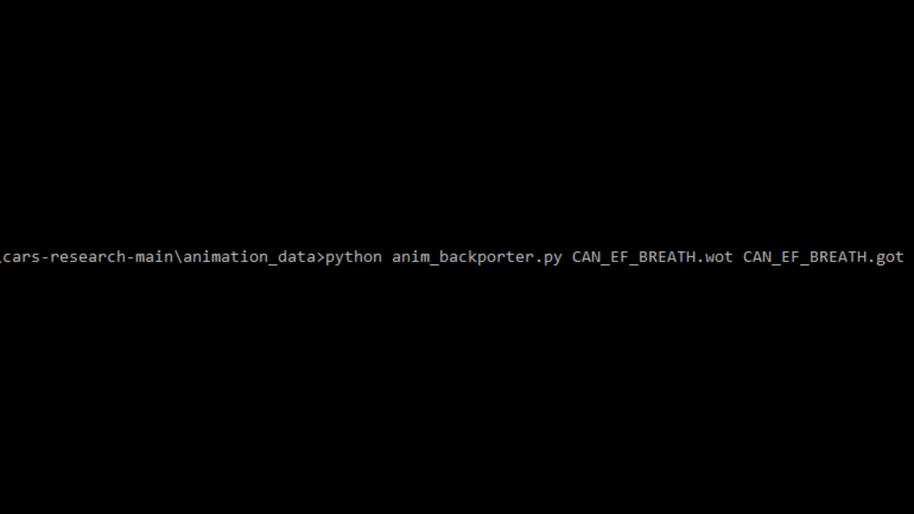